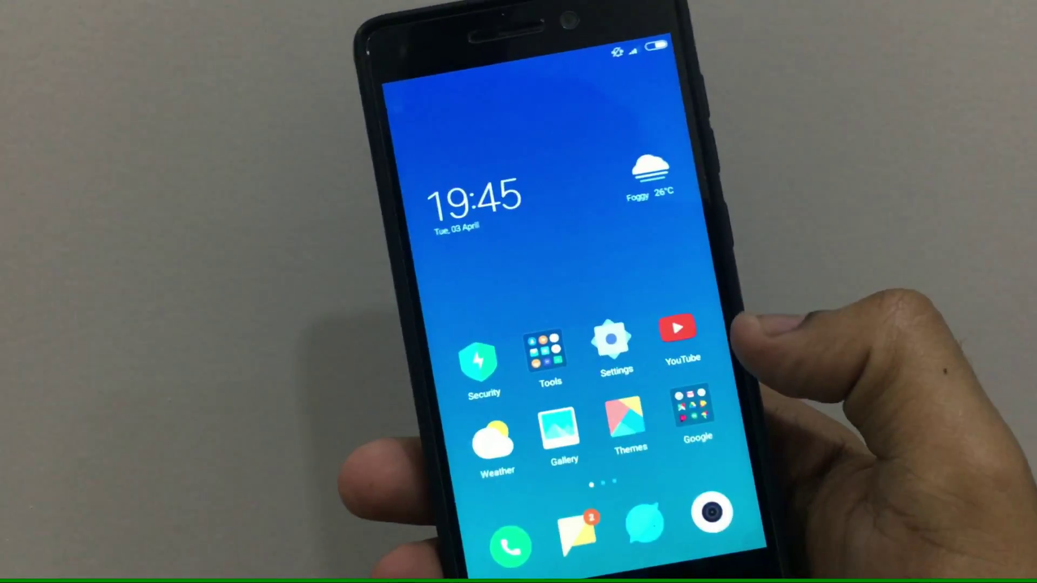
Step: Swipe through the home screen pages and enter edit mode showing wallpaper, widgets and settings
scroll("left", 3)
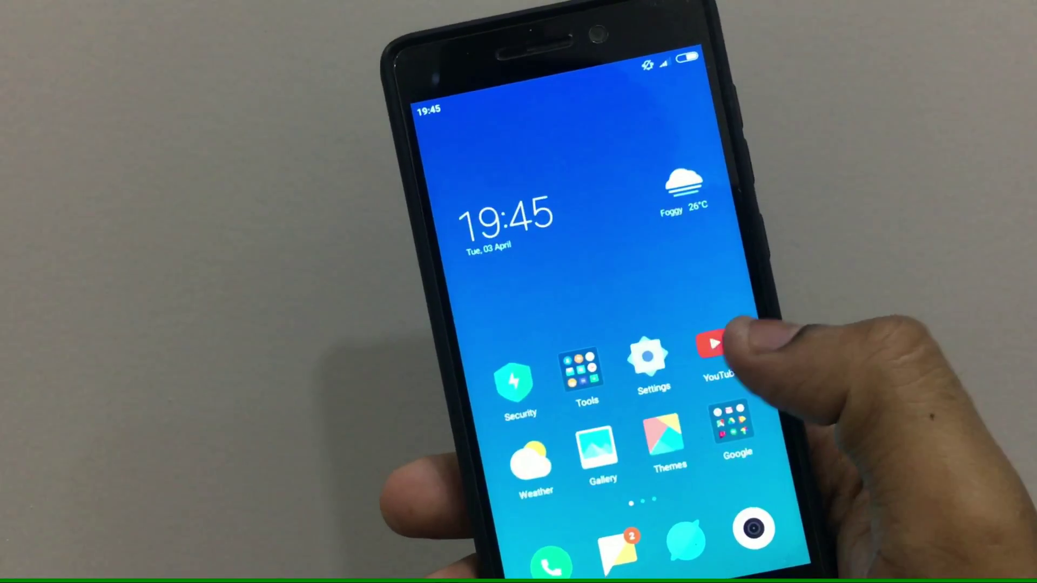
scroll("left", 3)
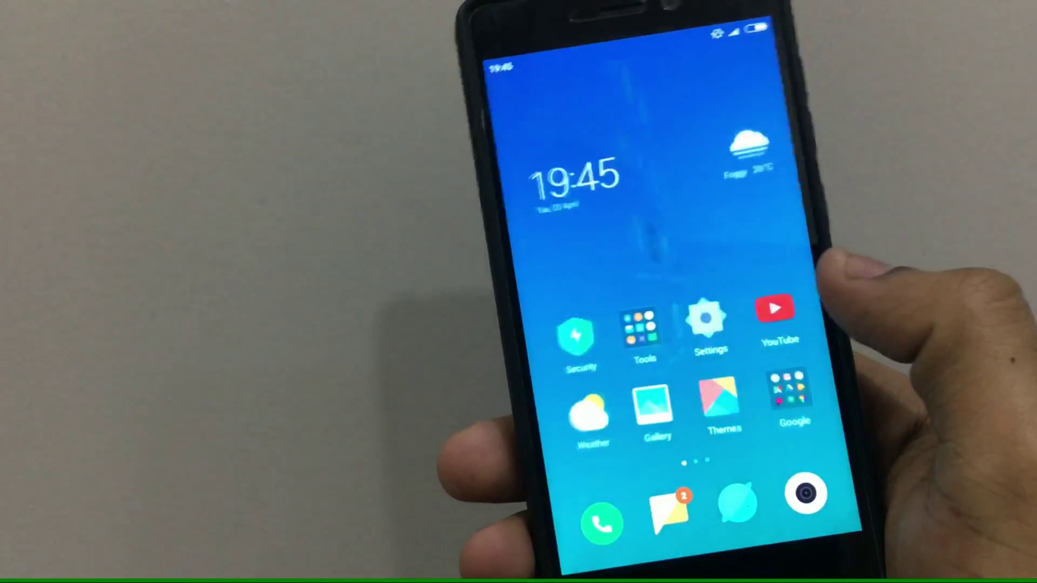
scroll("left", 3)
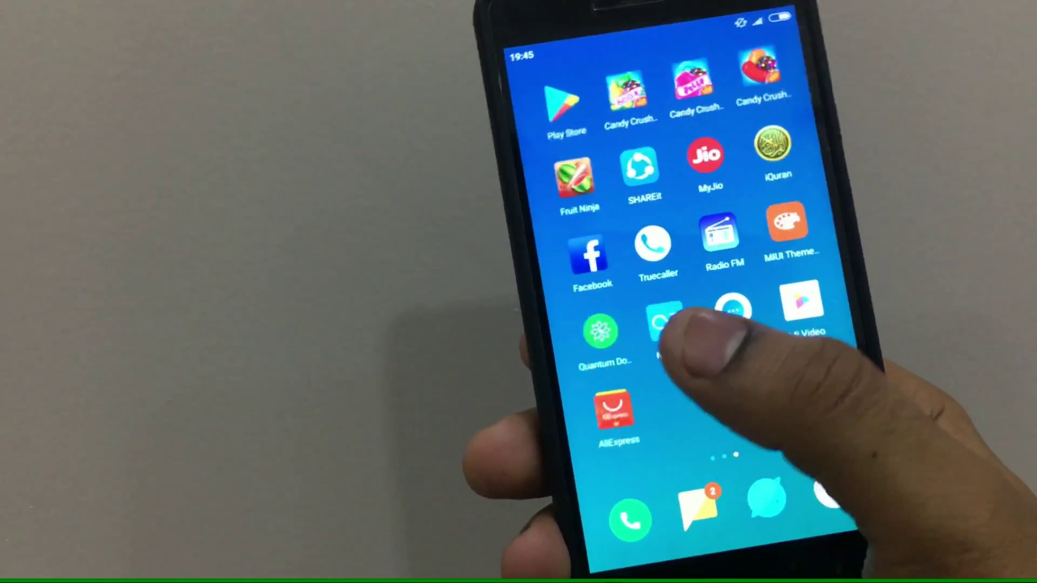
scroll("left", 3)
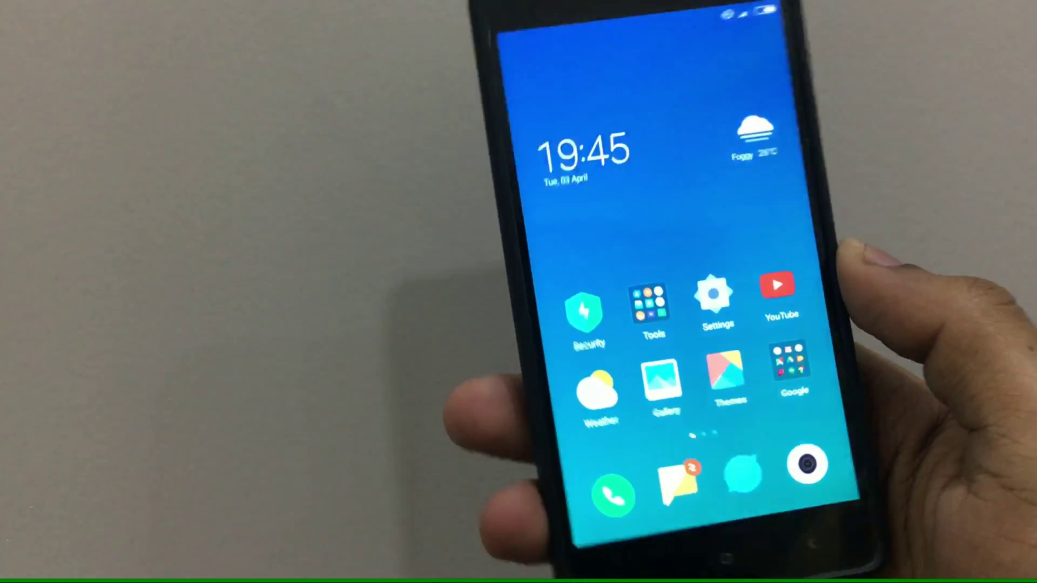
scroll("left", 3)
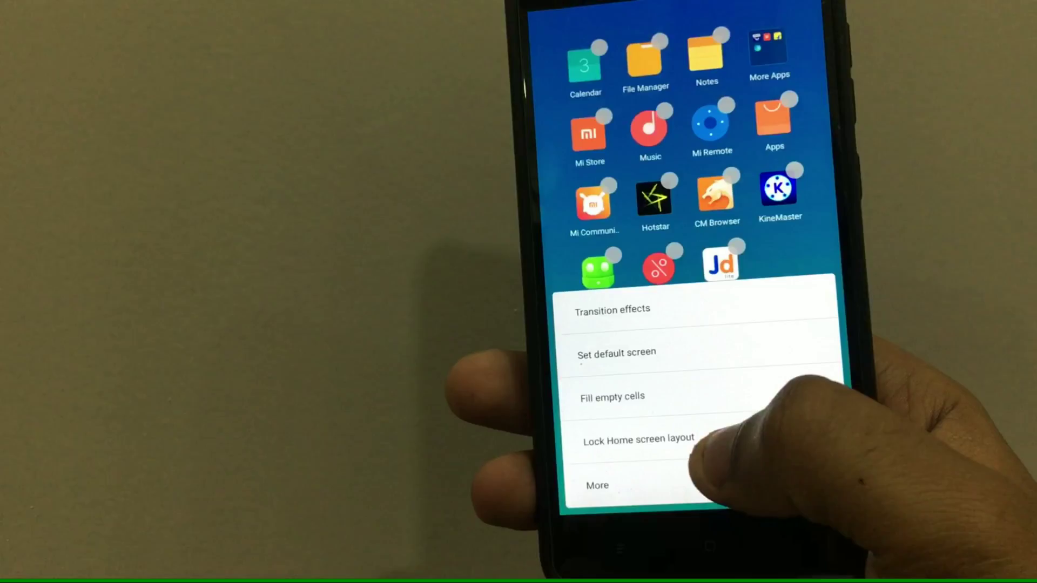
left_click(597, 485)
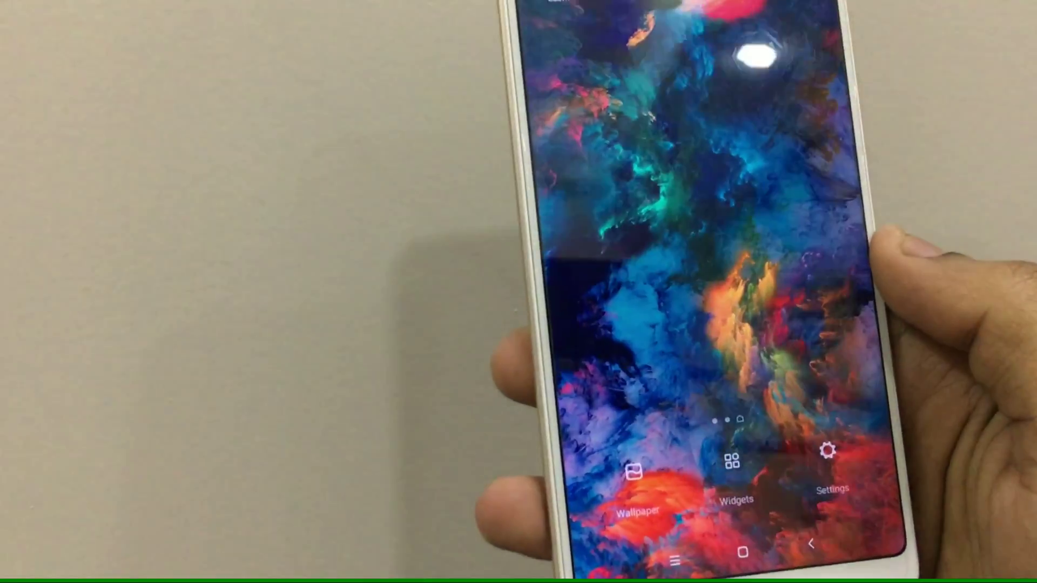
Step: Set the Home screen layout to 5x7 in Home screen & Recents settings and return home
left_click(828, 463)
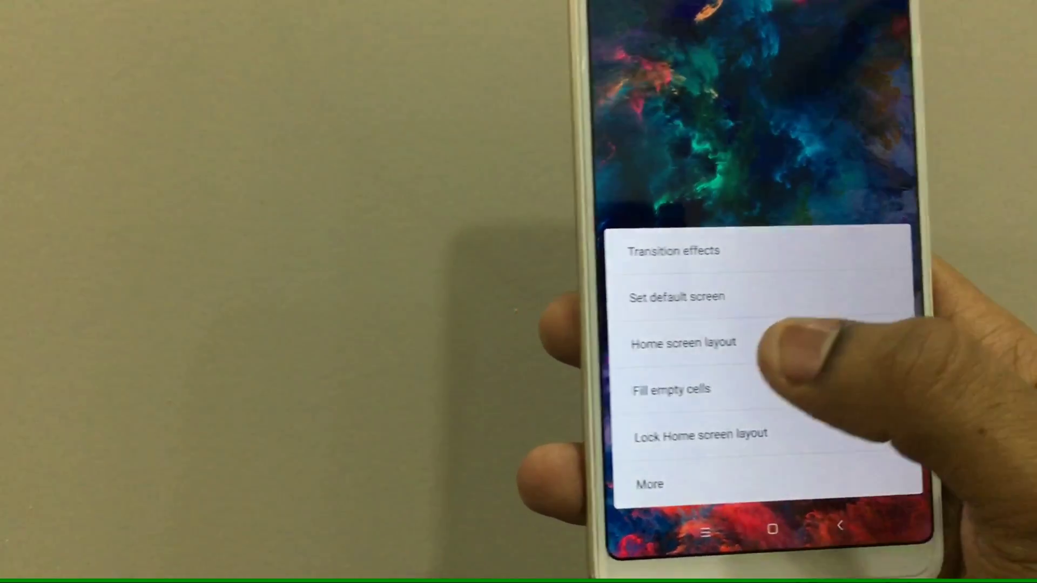
left_click(681, 342)
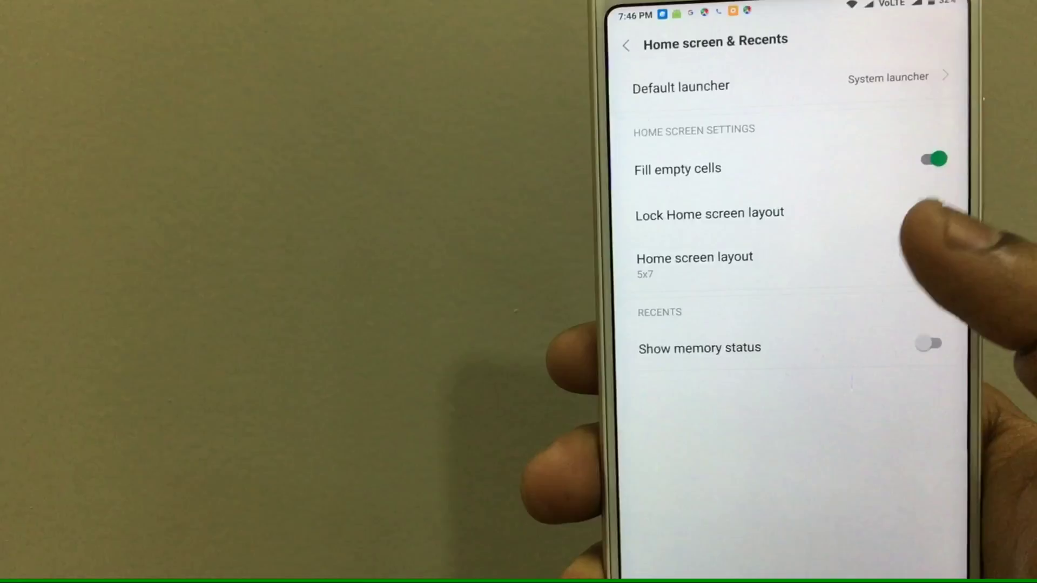
left_click(693, 257)
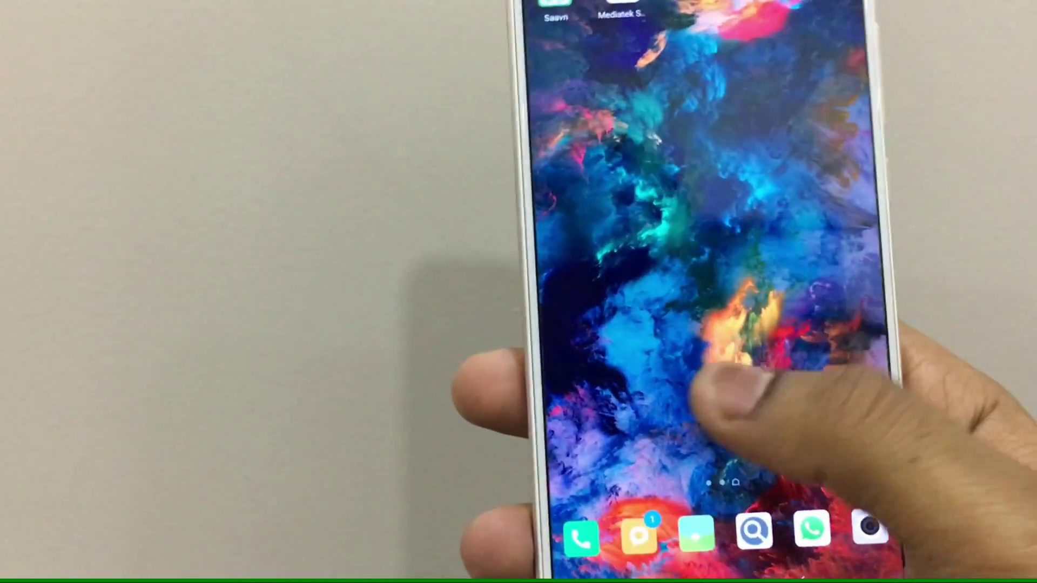
Step: Swipe to the Themes app and view the offline list with Default, NEW UX, Android N, Pixel and Galaxy S8 light
scroll("left", 3)
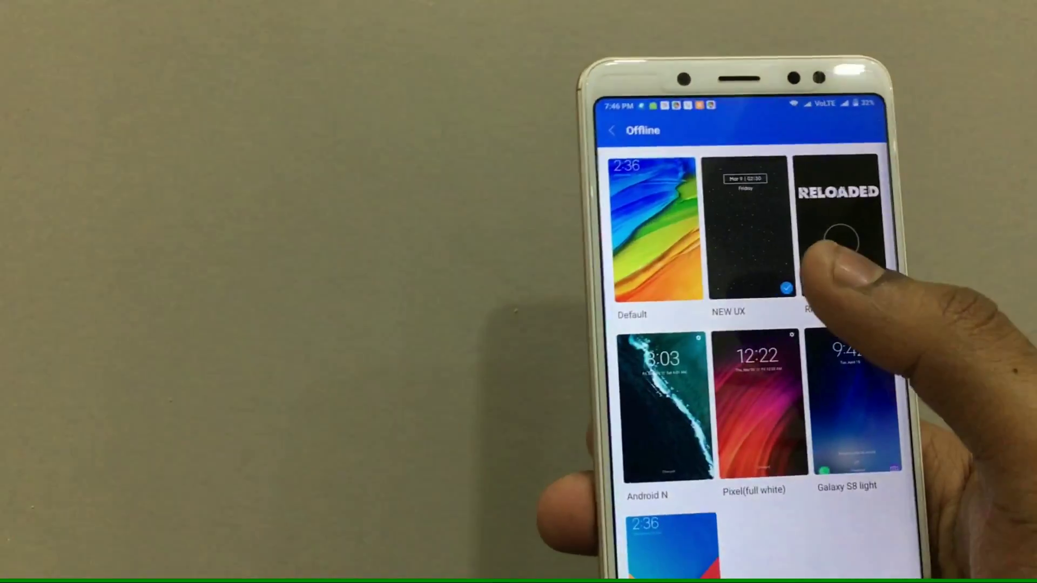
Step: Apply the NEW UX theme from its detail page, giving Settings its lighter new style
left_click(746, 227)
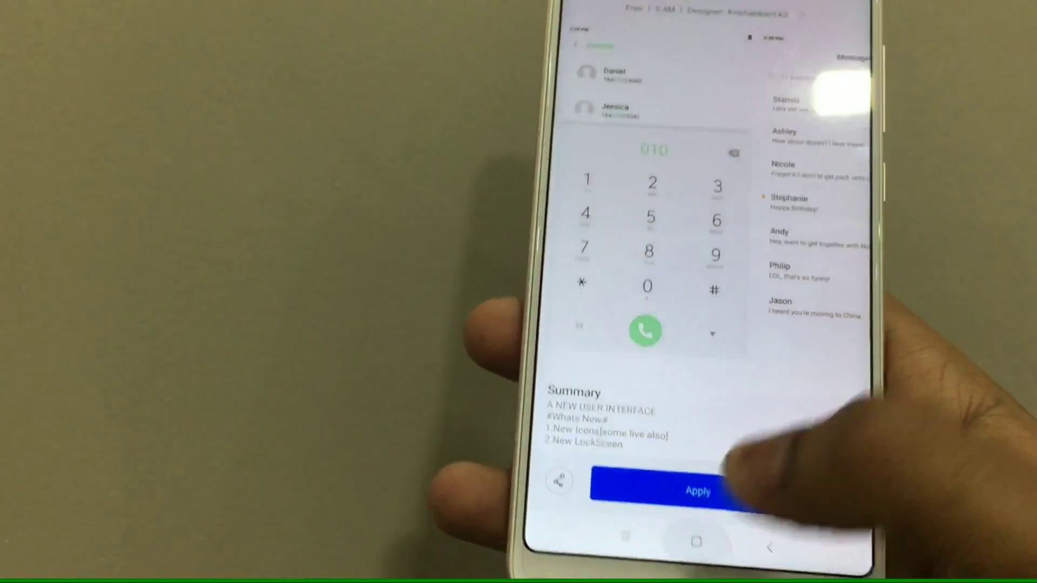
left_click(698, 491)
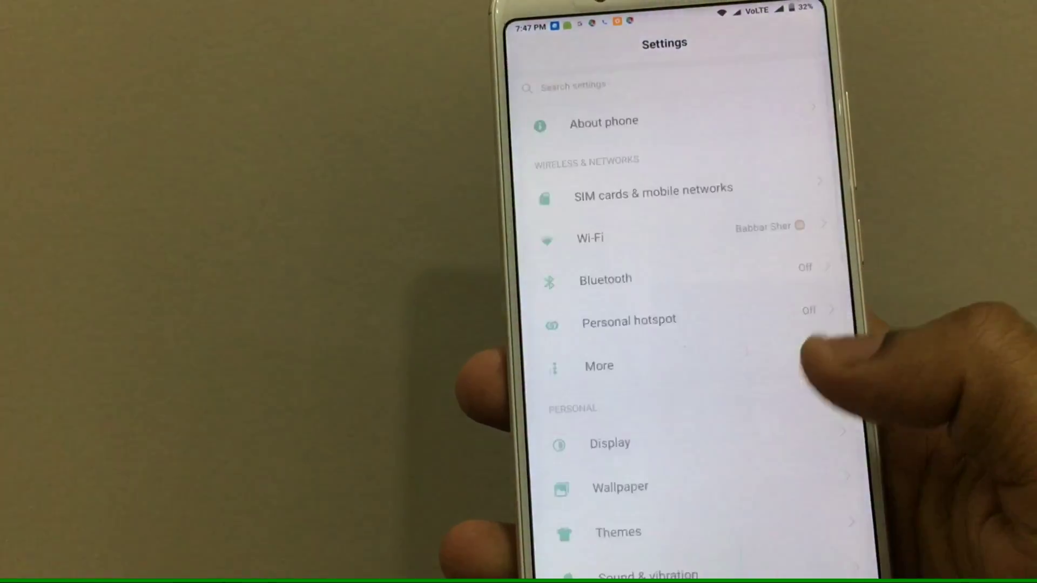